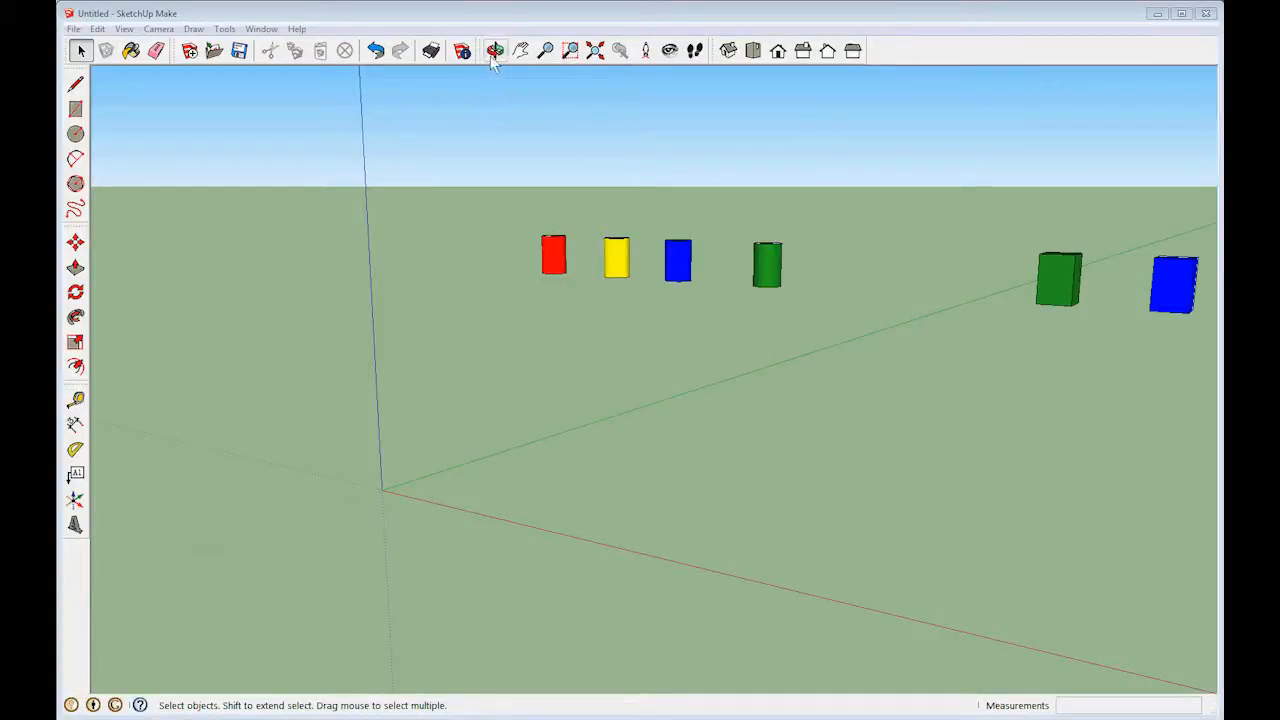
{"action": "mouse_move", "coordinate": [520, 50]}
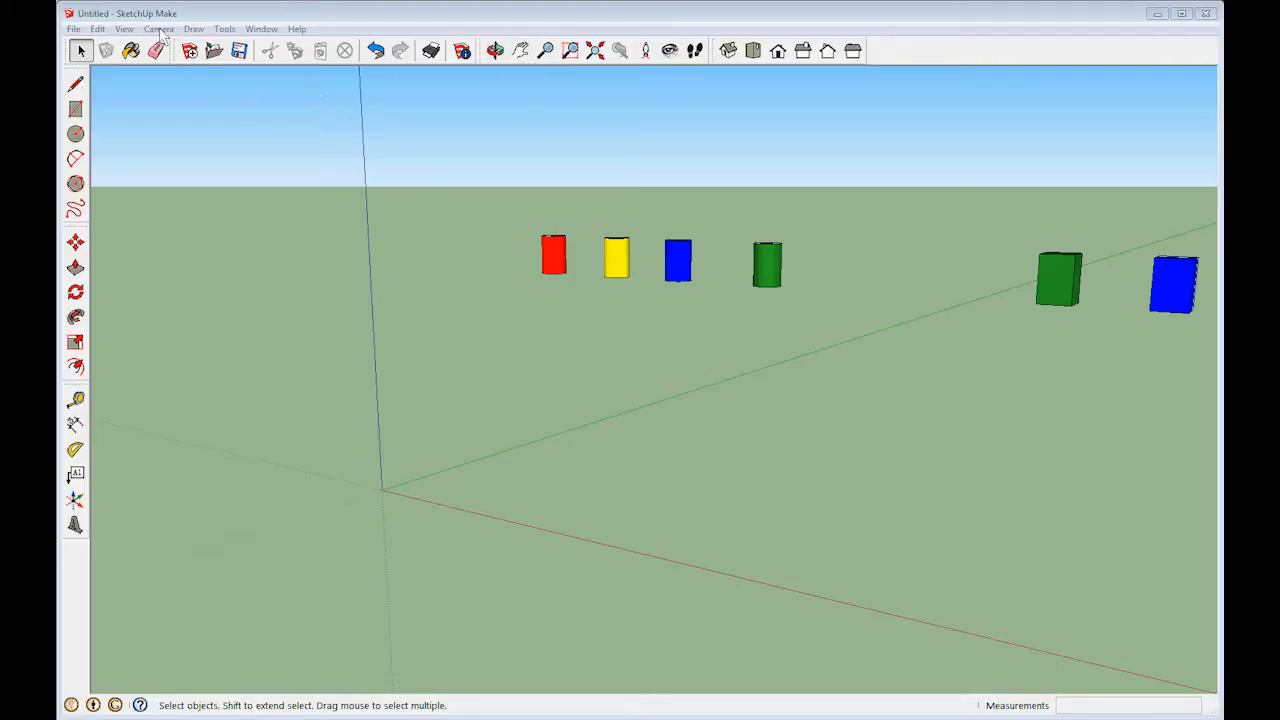
- Zoom in a little on the row of colored cylinders and boxes
{"action": "left_click", "coordinate": [158, 28]}
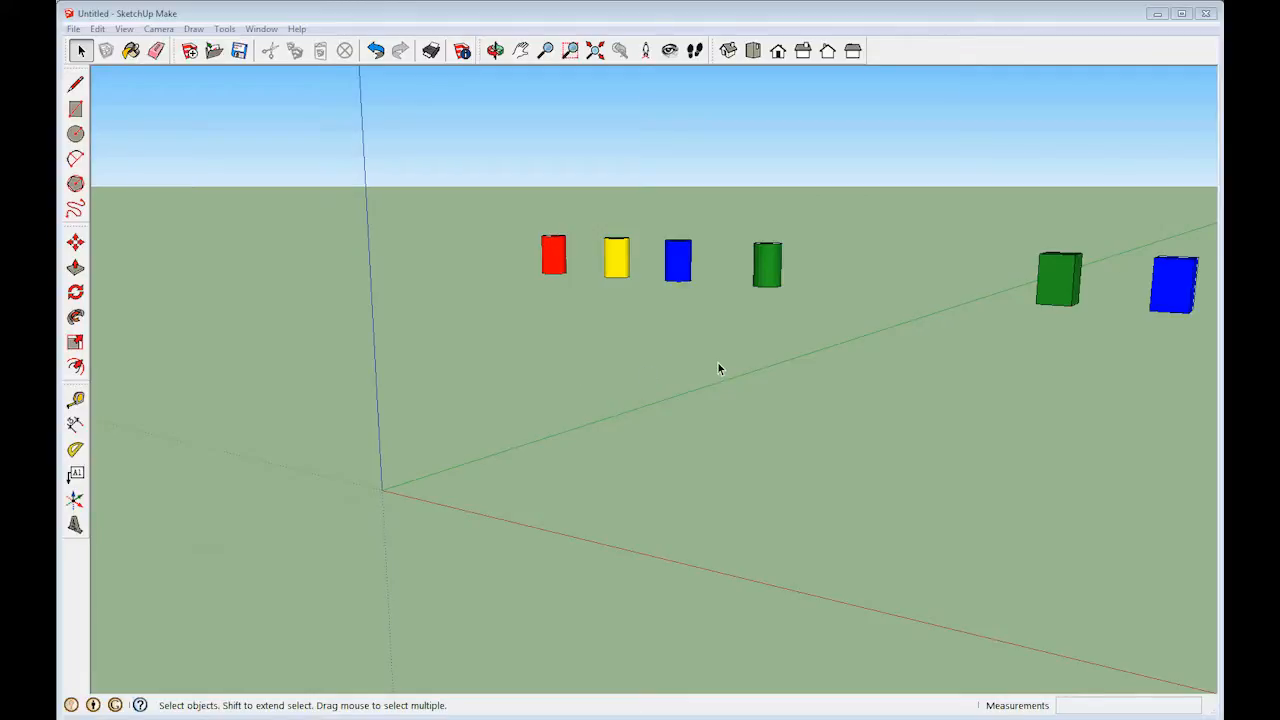
{"action": "mouse_move", "coordinate": [651, 320]}
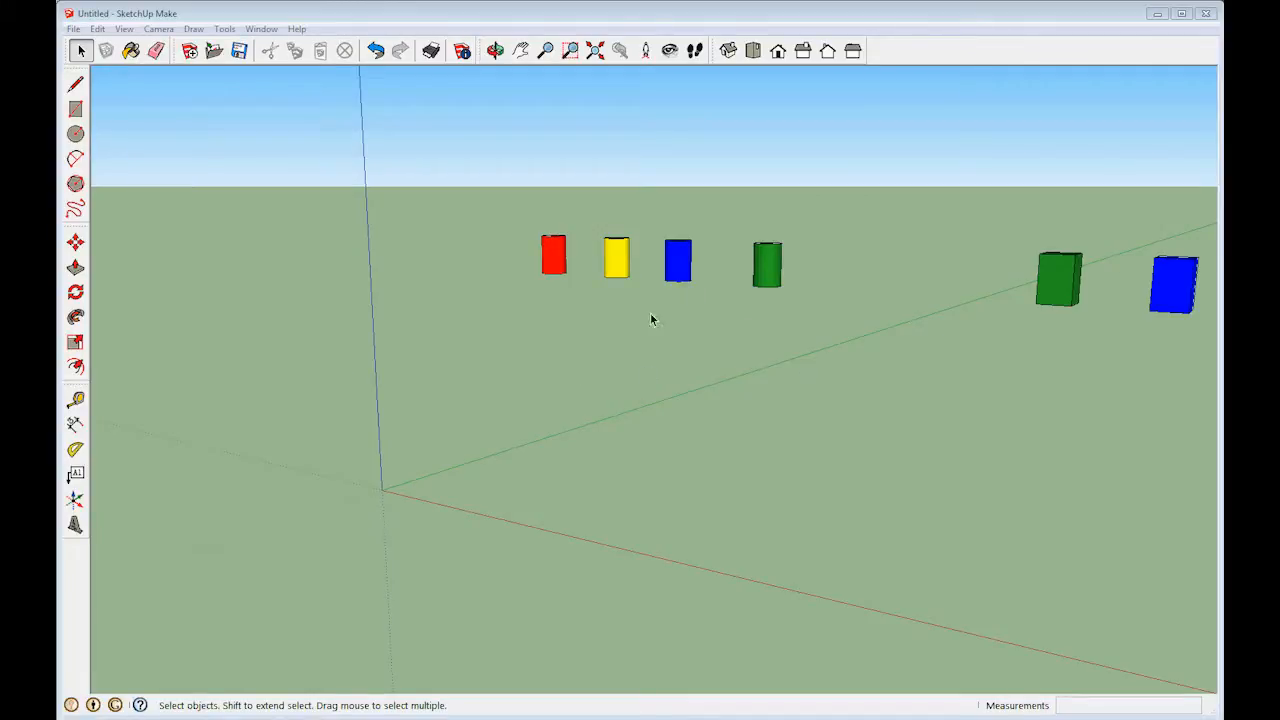
{"action": "mouse_move", "coordinate": [544, 341]}
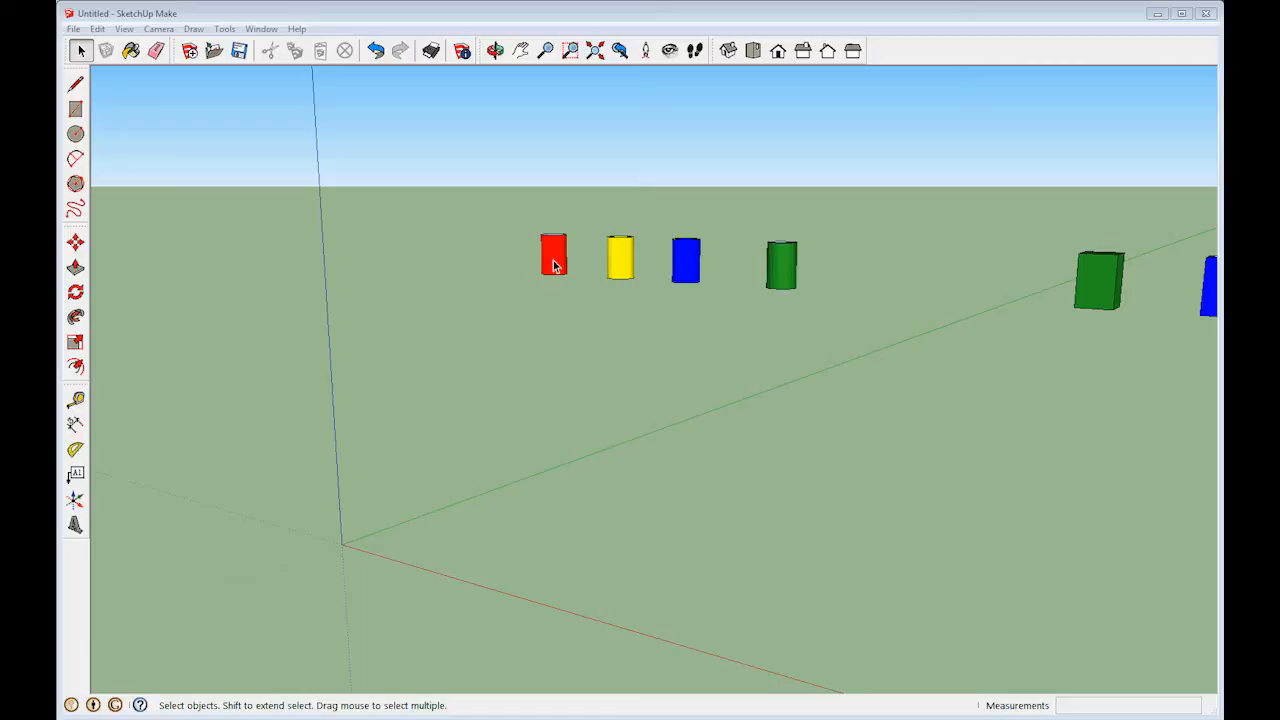
{"action": "mouse_move", "coordinate": [505, 244]}
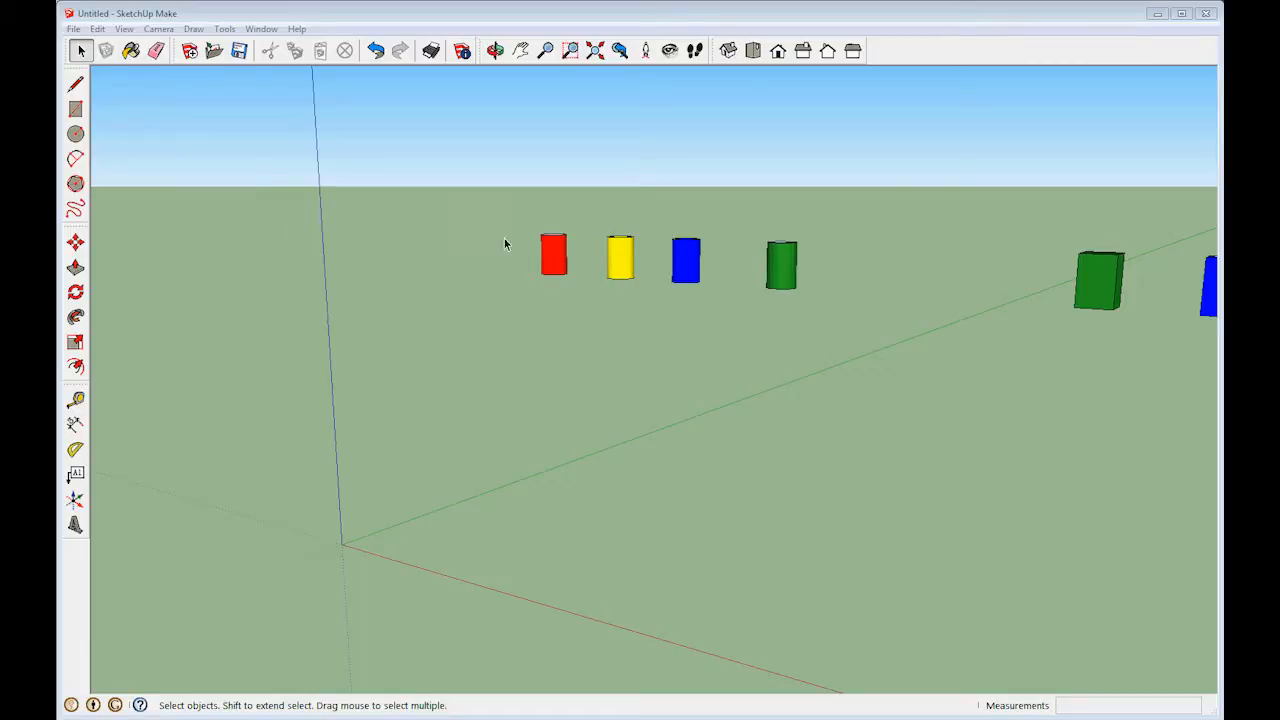
{"action": "mouse_move", "coordinate": [846, 323]}
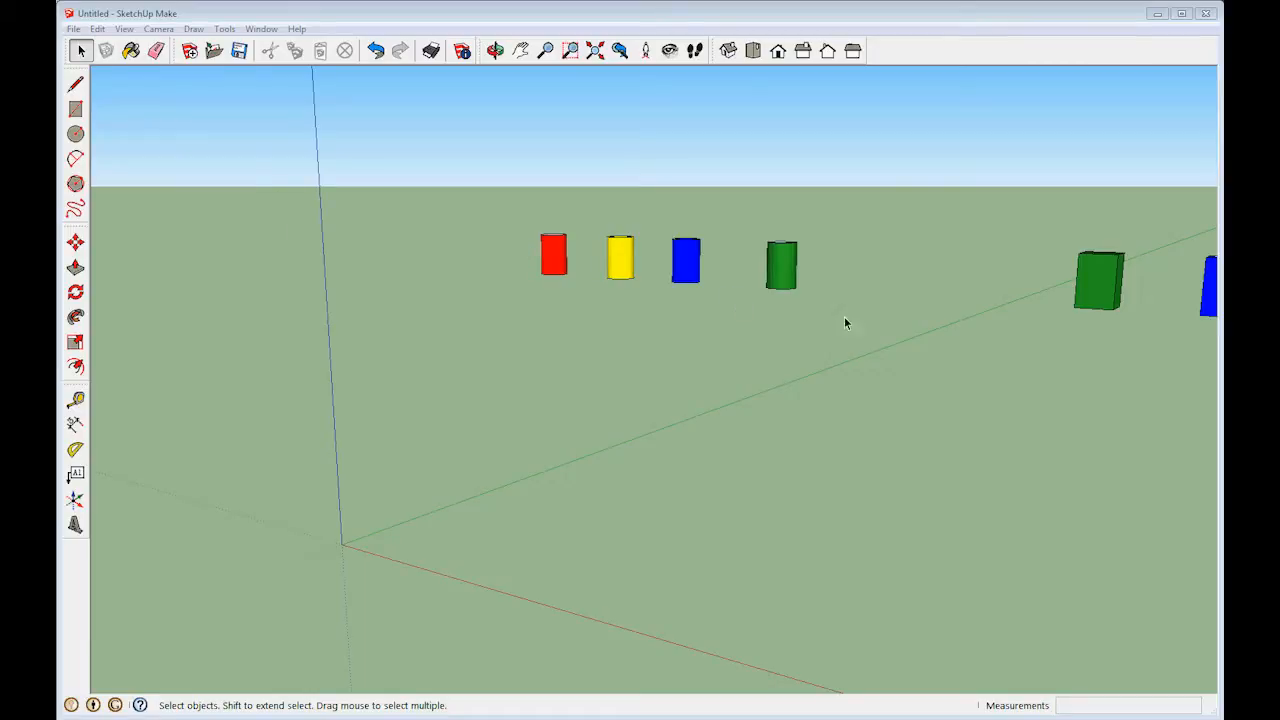
{"action": "mouse_move", "coordinate": [783, 268]}
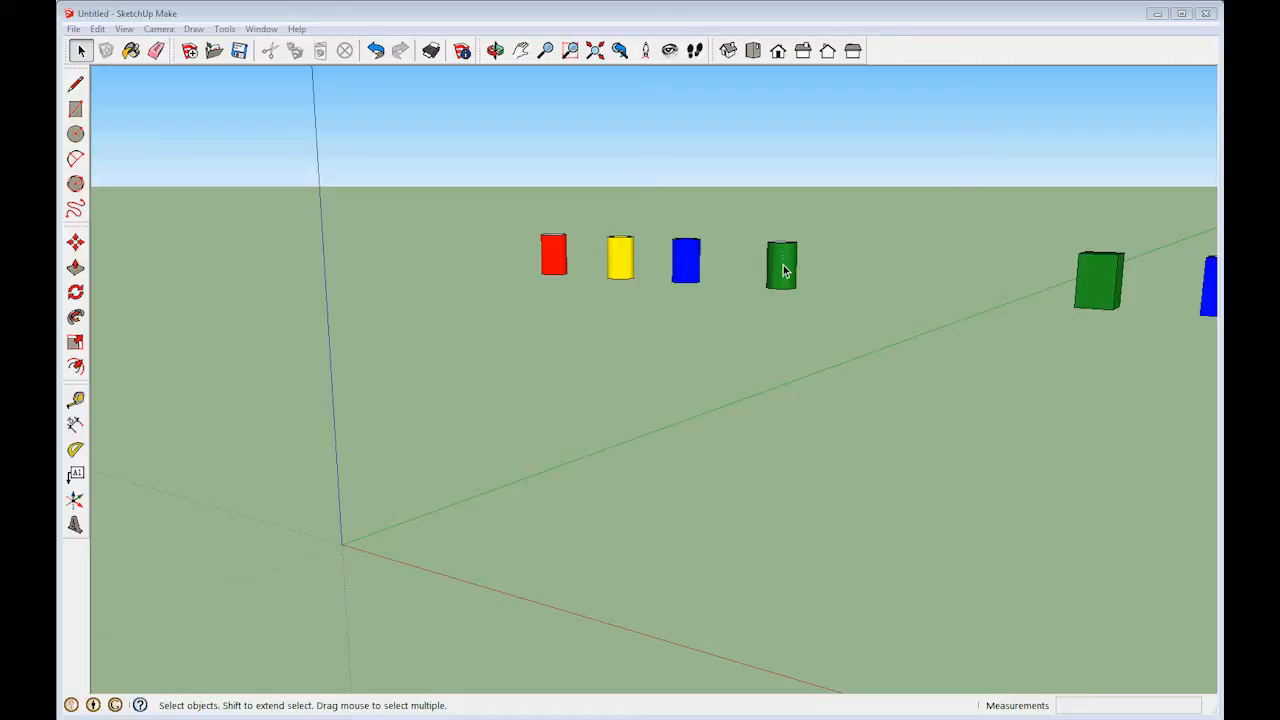
- With the Orbit tool, tilt to look down on the shapes, then along the row of boxes
{"action": "left_click", "coordinate": [496, 50]}
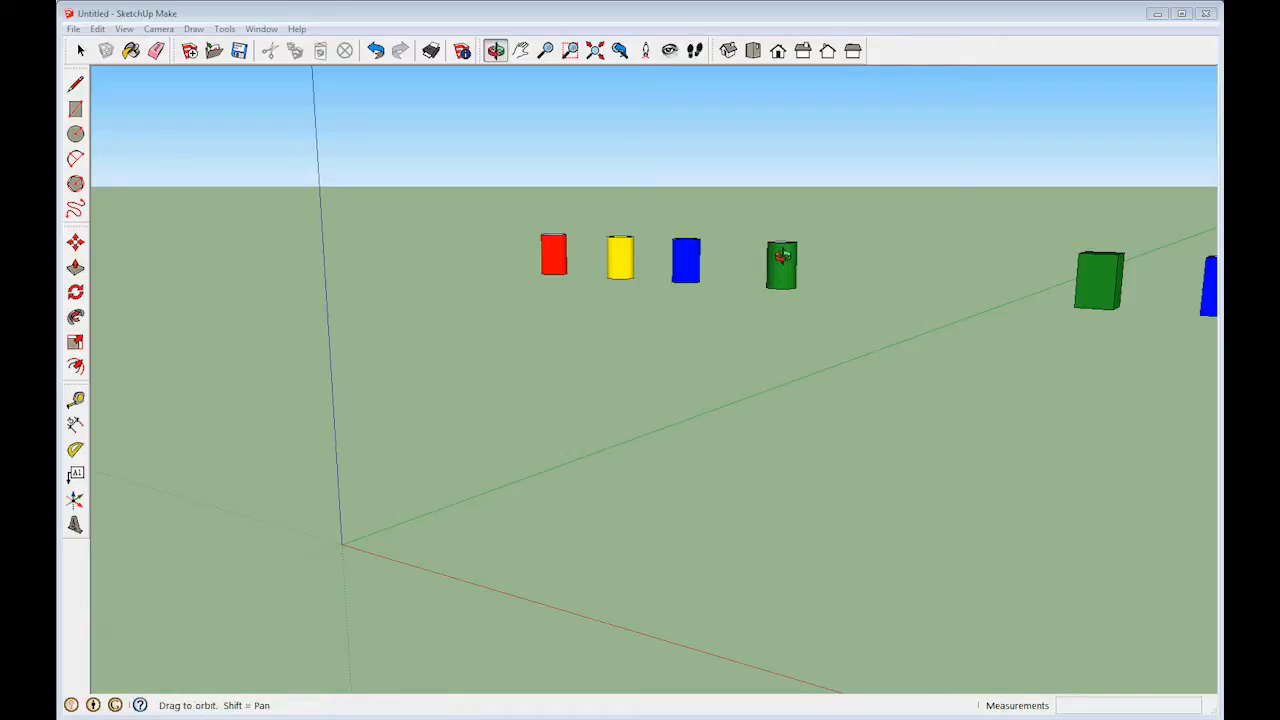
{"action": "left_click_drag", "start_coordinate": [780, 265], "coordinate": [770, 315]}
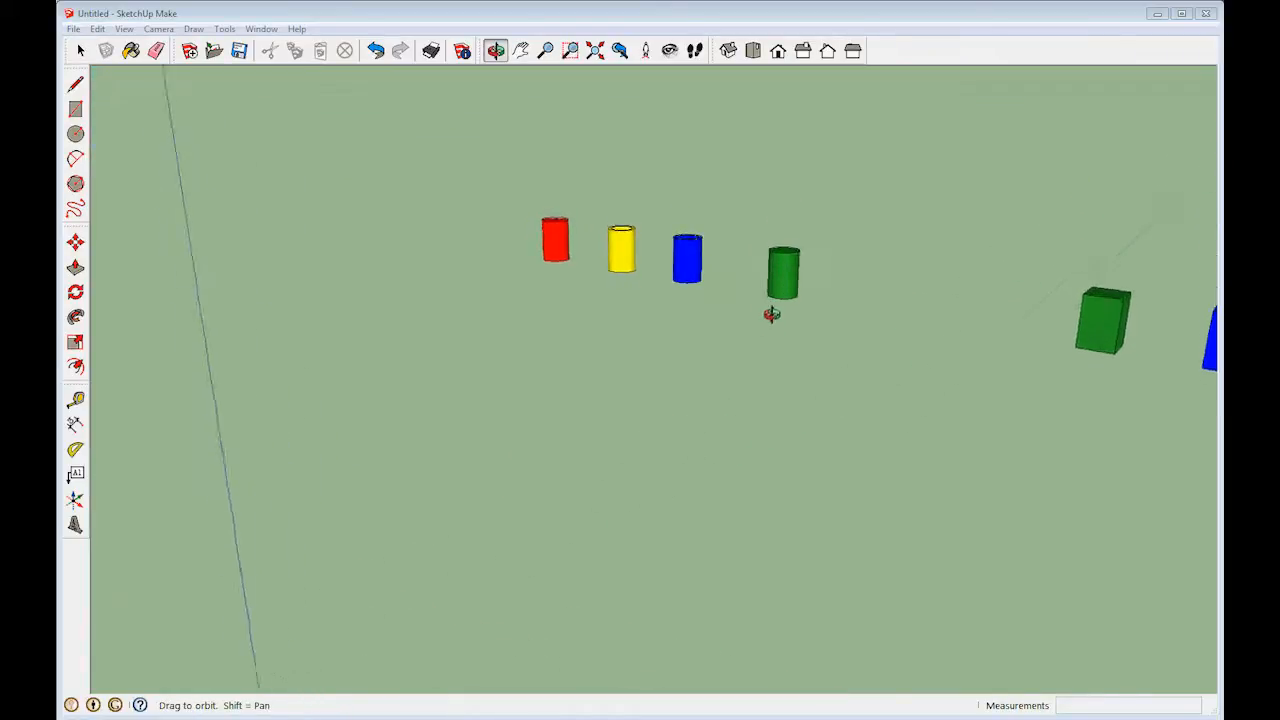
{"action": "left_click_drag", "start_coordinate": [771, 315], "coordinate": [932, 287]}
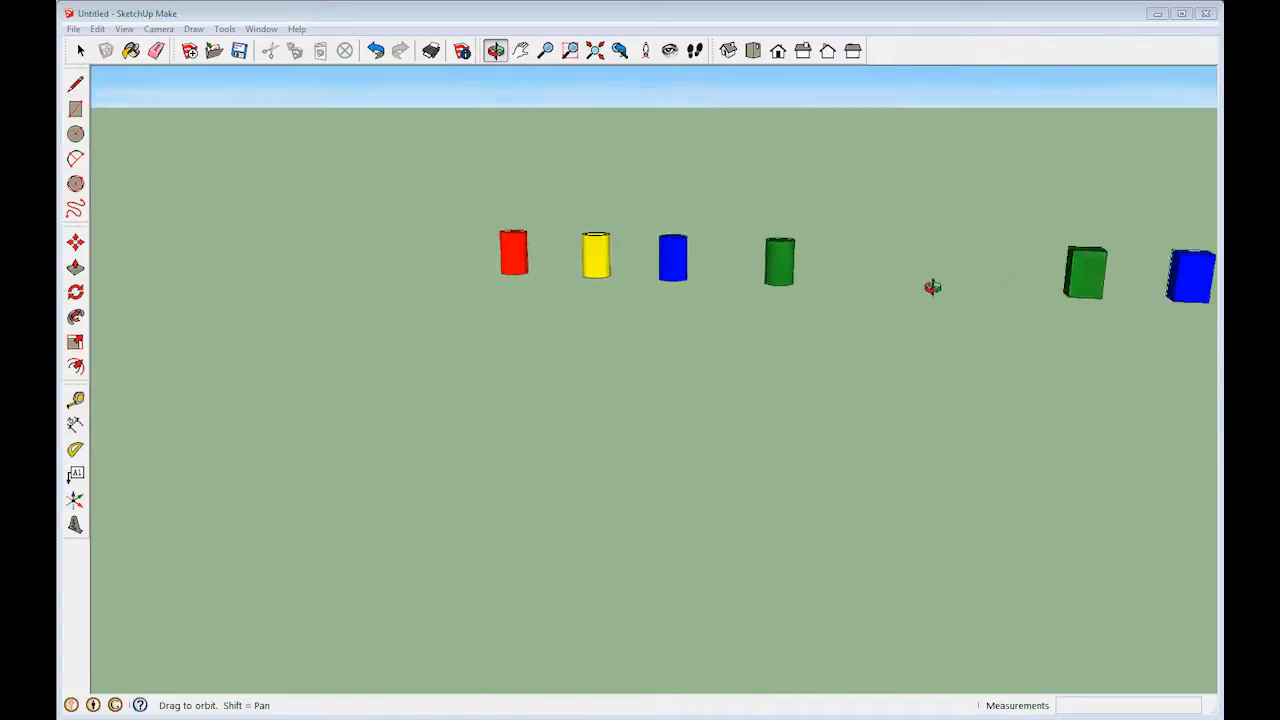
{"action": "left_click_drag", "start_coordinate": [930, 290], "coordinate": [400, 310]}
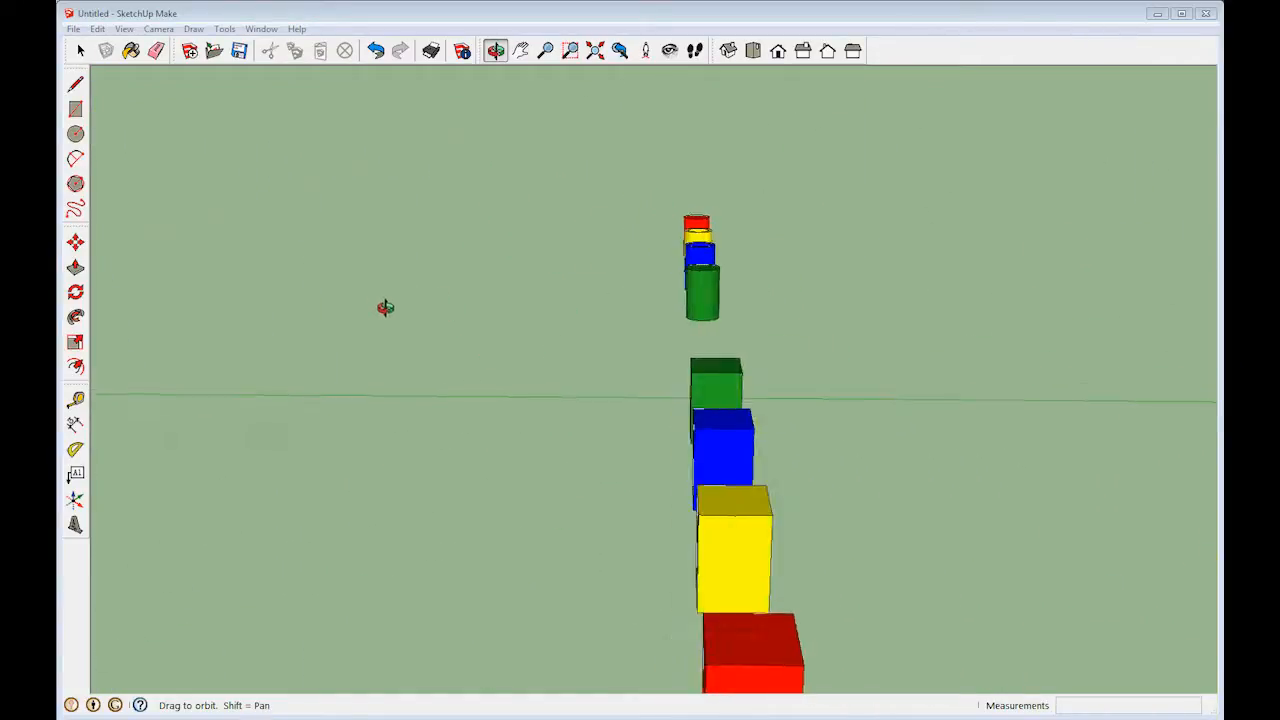
- Orbit around to the side and far side, ending on an angled overview of all shapes
{"action": "left_click_drag", "start_coordinate": [385, 308], "coordinate": [1126, 279]}
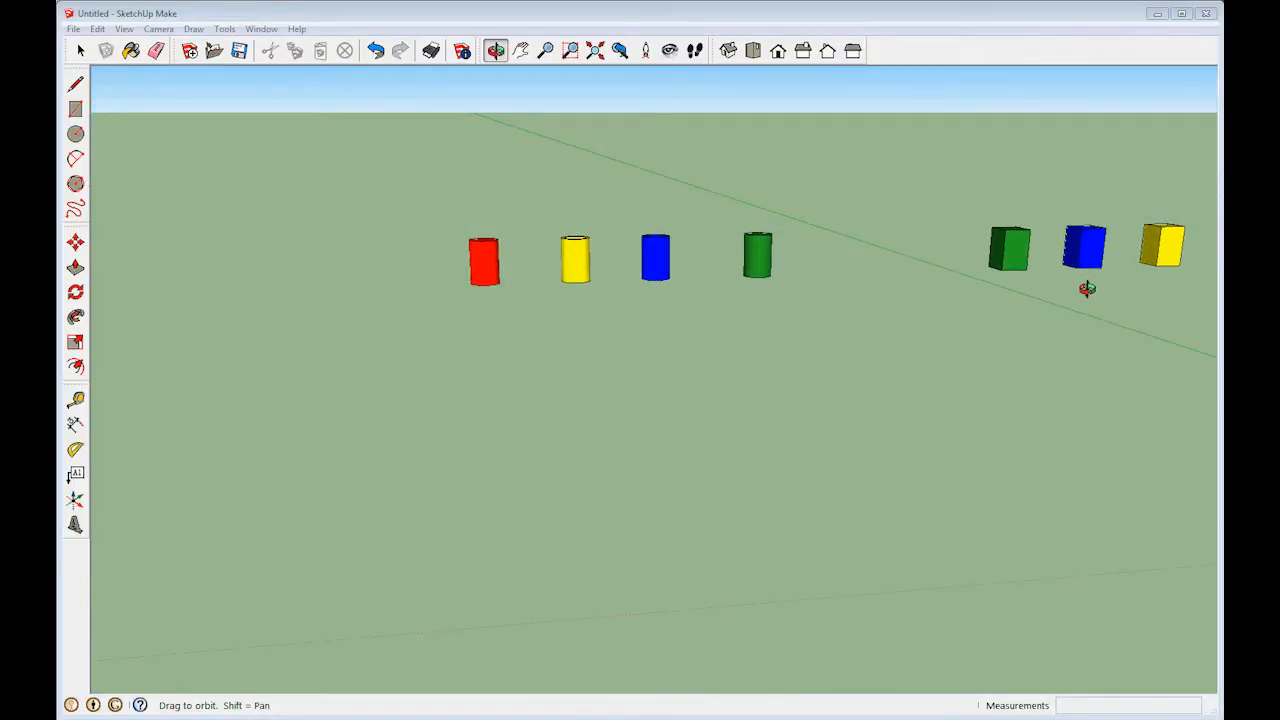
{"action": "mouse_move", "coordinate": [1085, 288]}
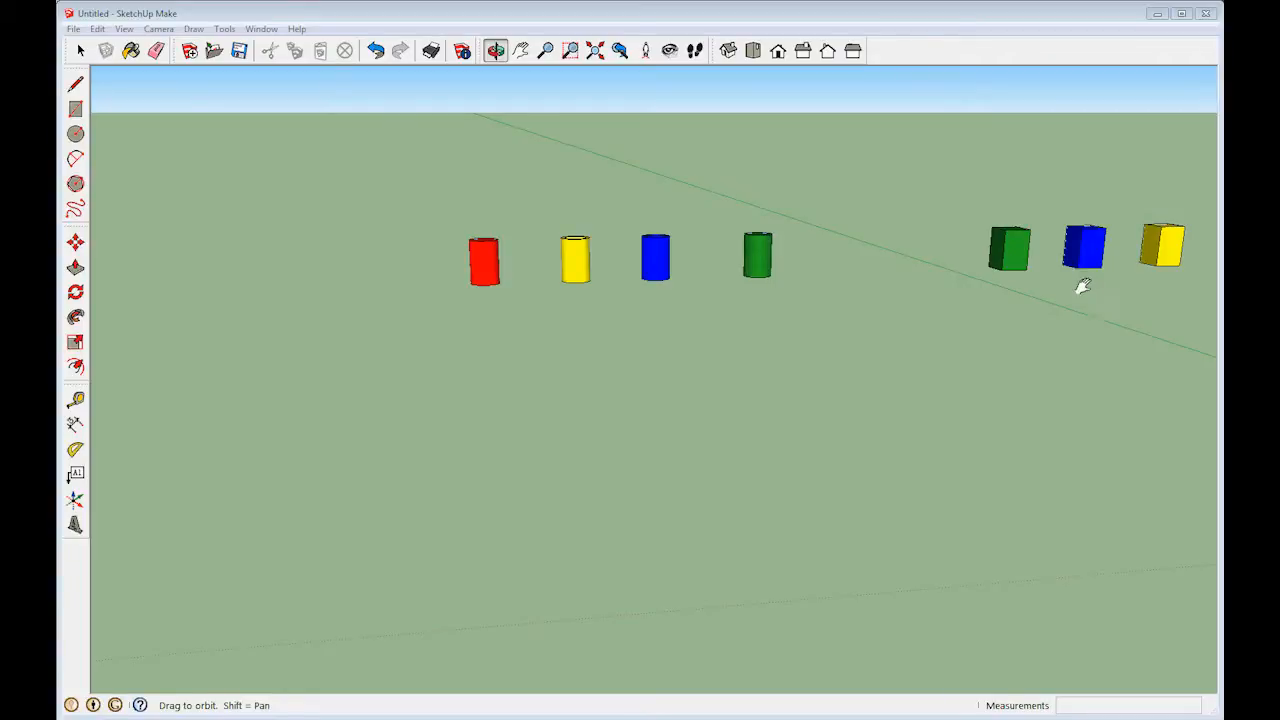
{"action": "left_click_drag", "start_coordinate": [1083, 285], "coordinate": [708, 330]}
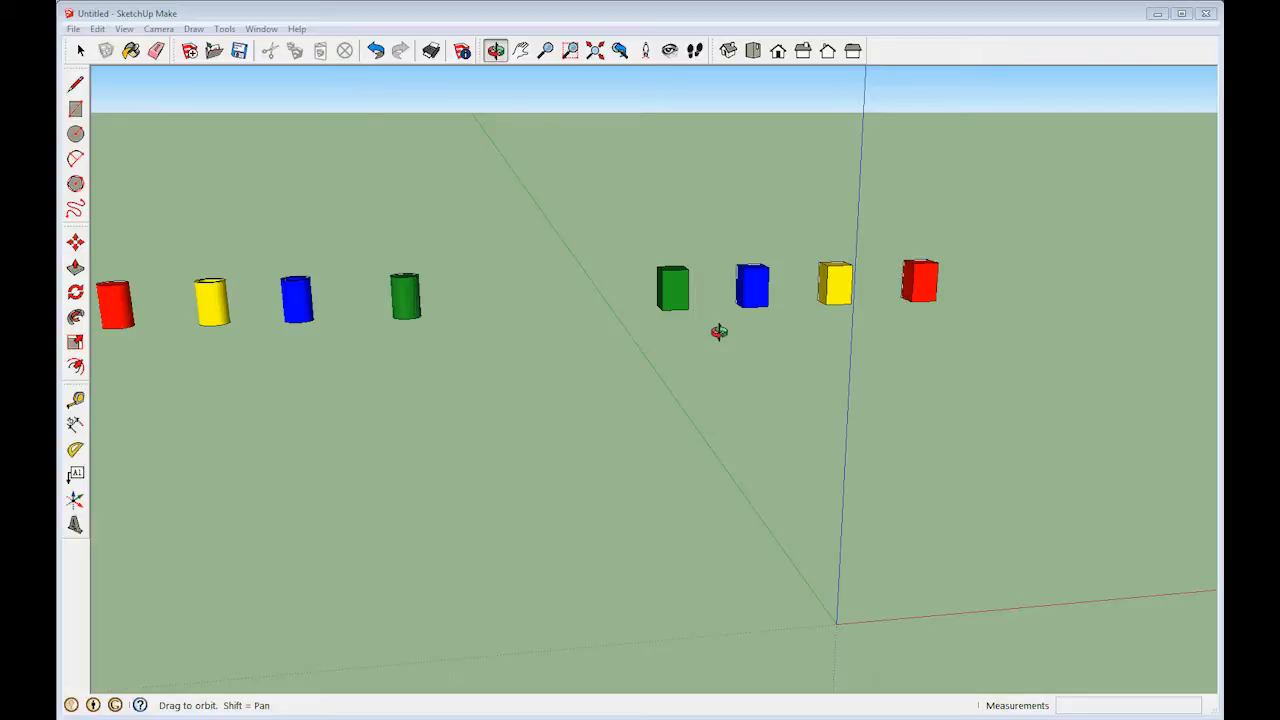
{"action": "left_click_drag", "start_coordinate": [718, 331], "coordinate": [448, 320]}
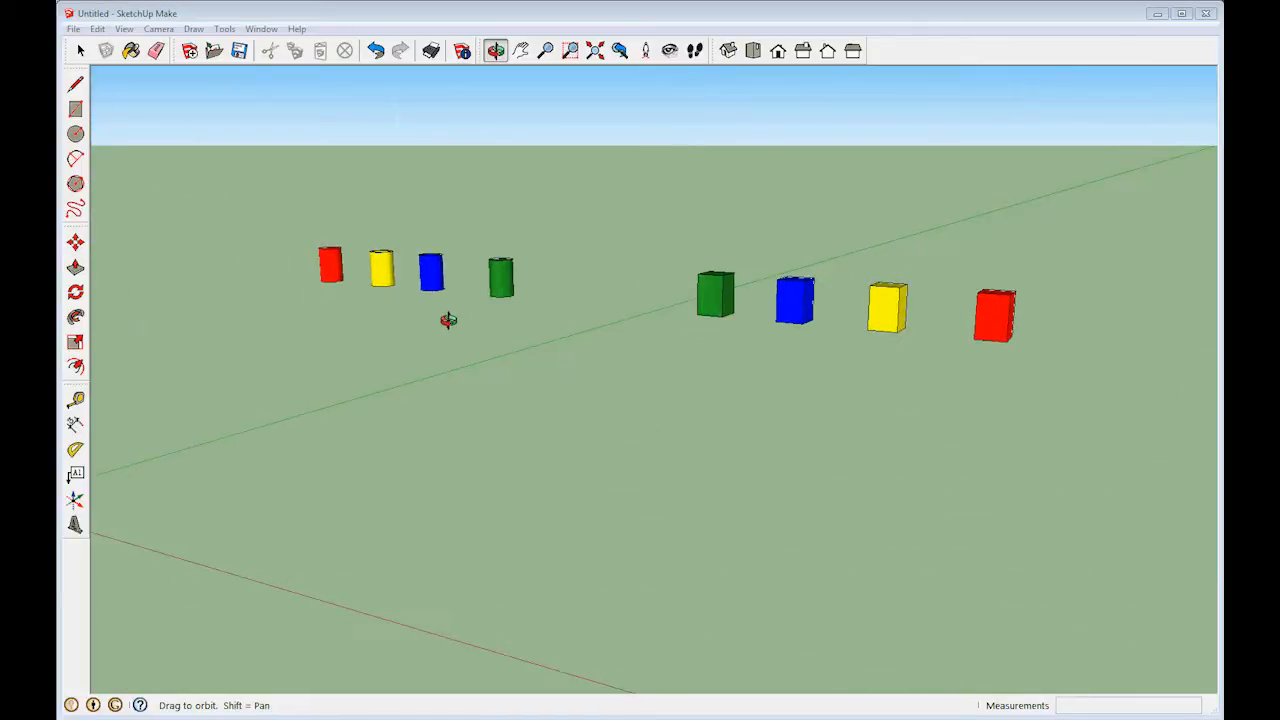